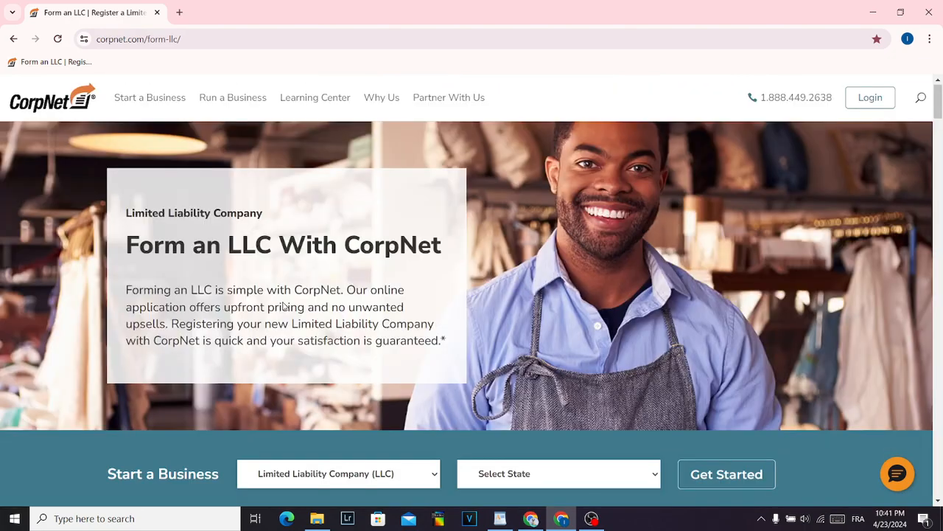
Browse the Form an LLC page down to the state-by-state list, Alabama through Wyoming.
double_click(392, 245)
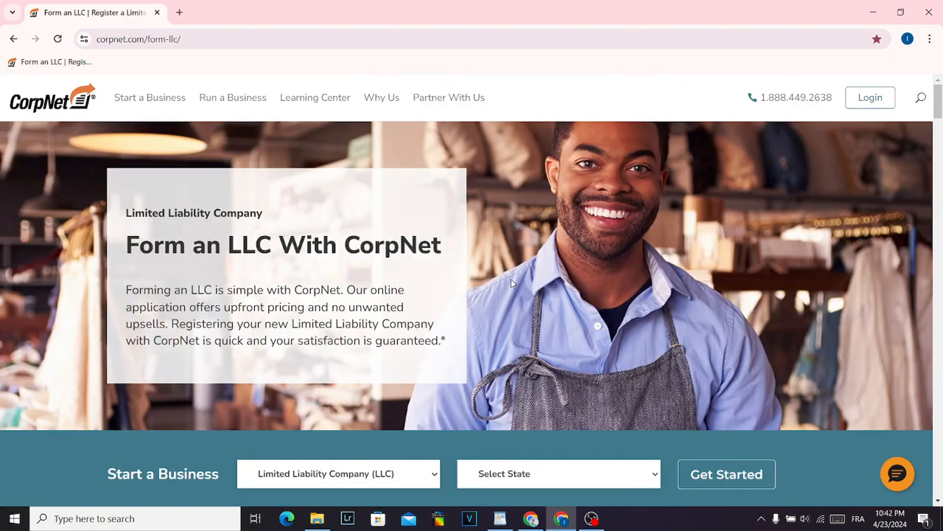
scroll(down, 3)
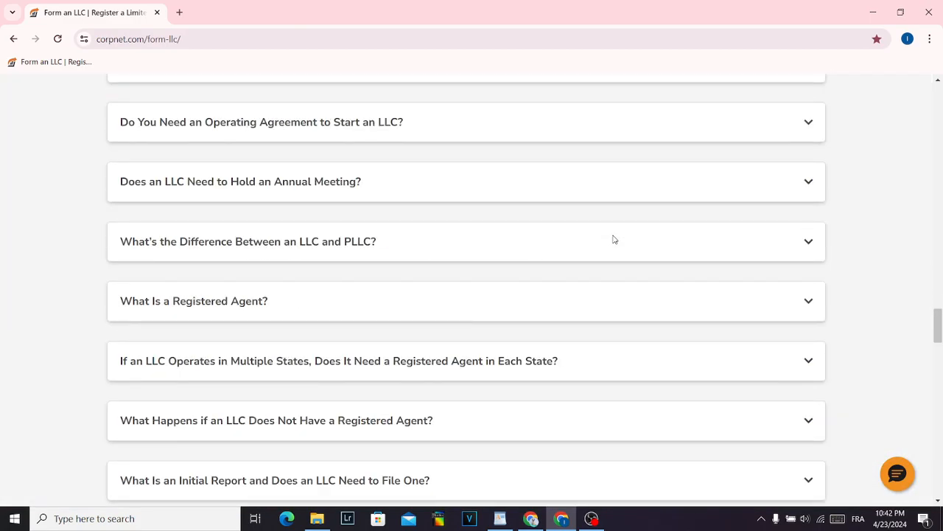
scroll(down, 3)
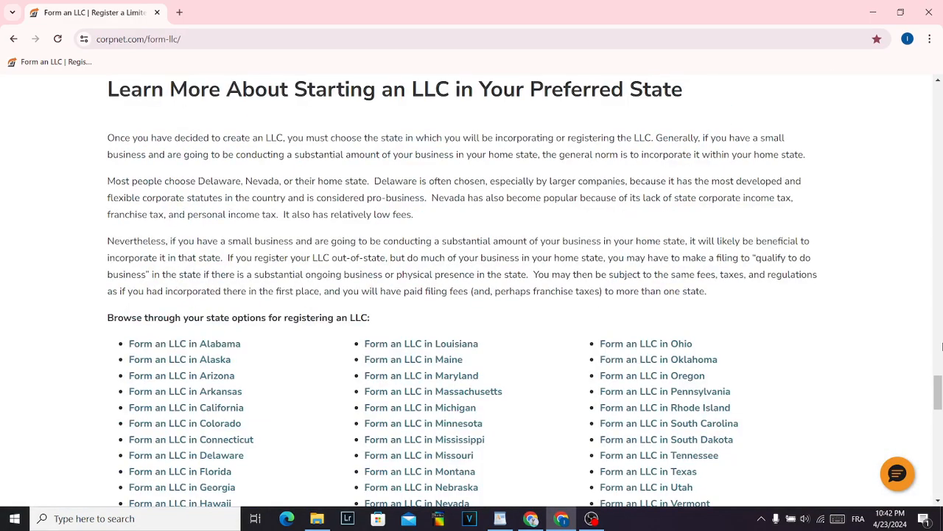
scroll(down, 3)
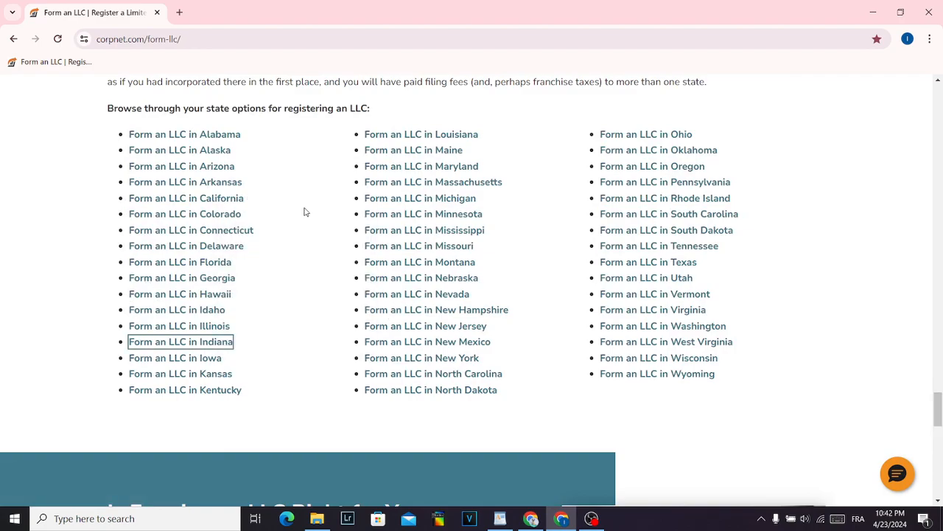
Go to the Indiana LLC page, with Limited Liability Company (LLC) and Indiana preset.
click(180, 342)
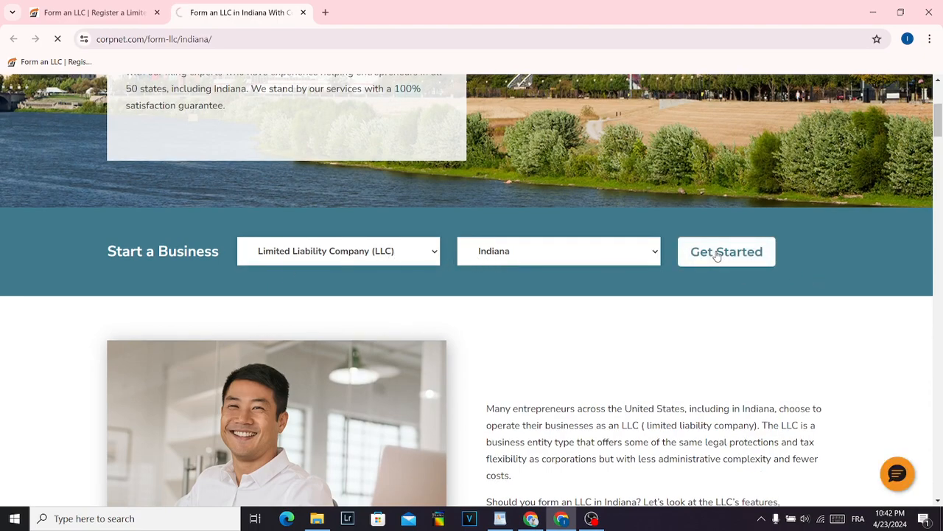
Start the Indiana LLC order and choose the Deluxe package, totalling $348.00 with shipping.
click(725, 250)
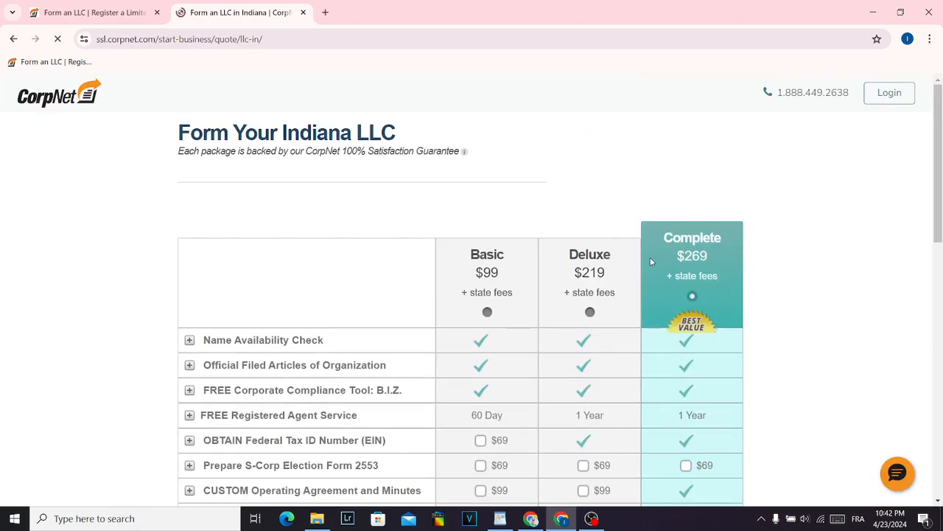
scroll(down, 3)
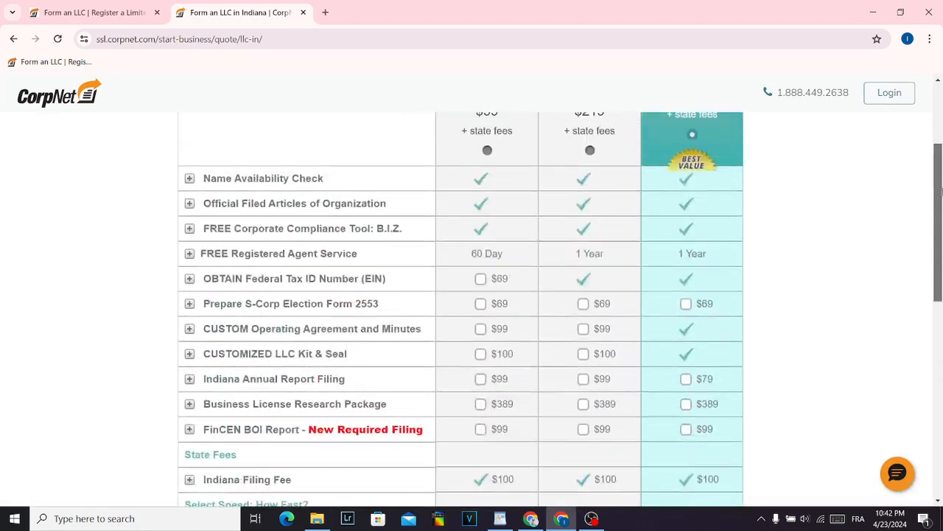
scroll(up, 3)
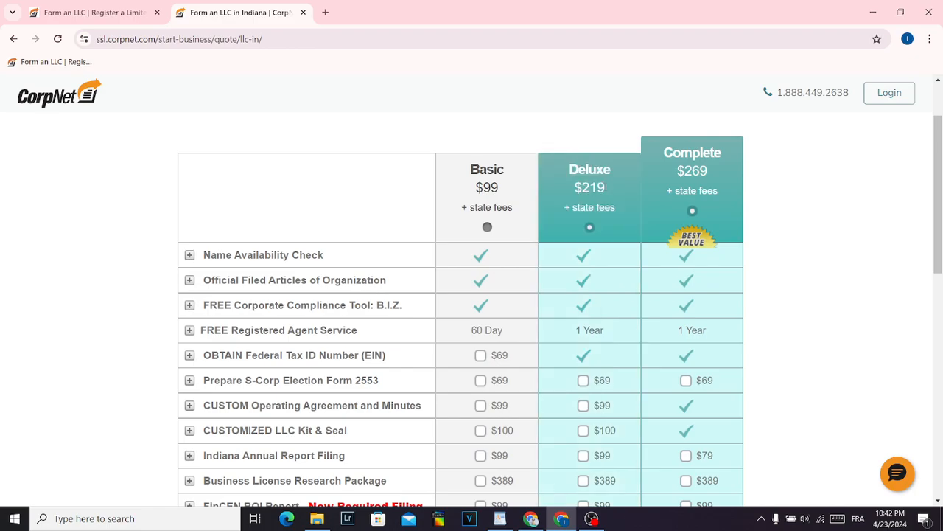
scroll(down, 3)
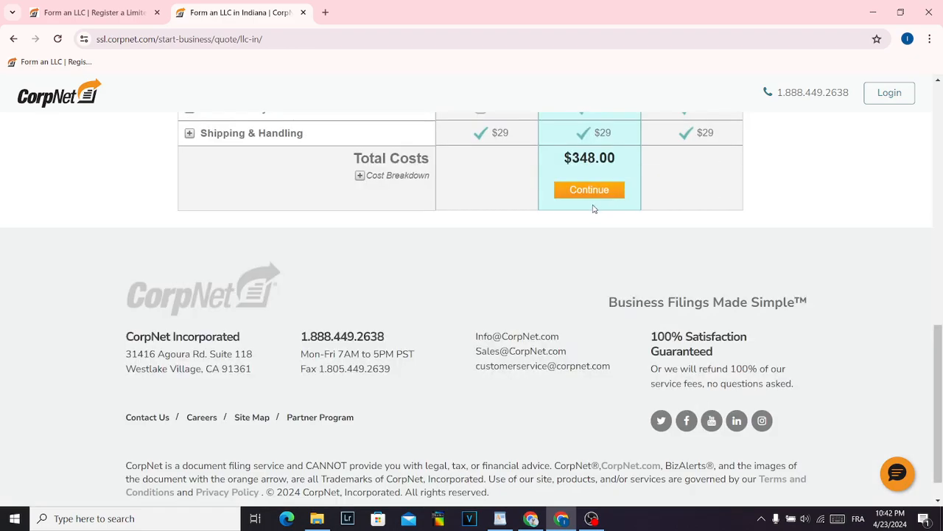
Continue with Deluxe to the order details form, summary listing CorpNet Deluxe at $348.00.
click(589, 188)
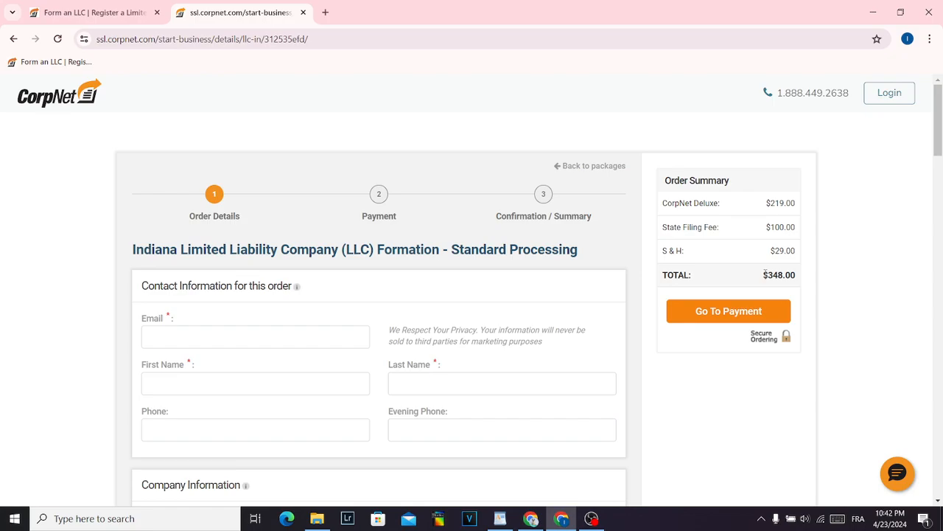
scroll(down, 3)
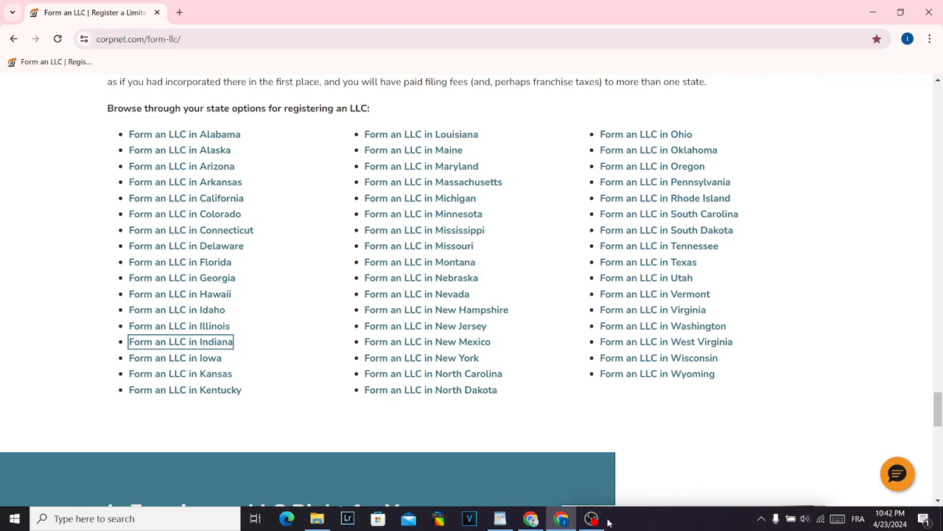
click(591, 519)
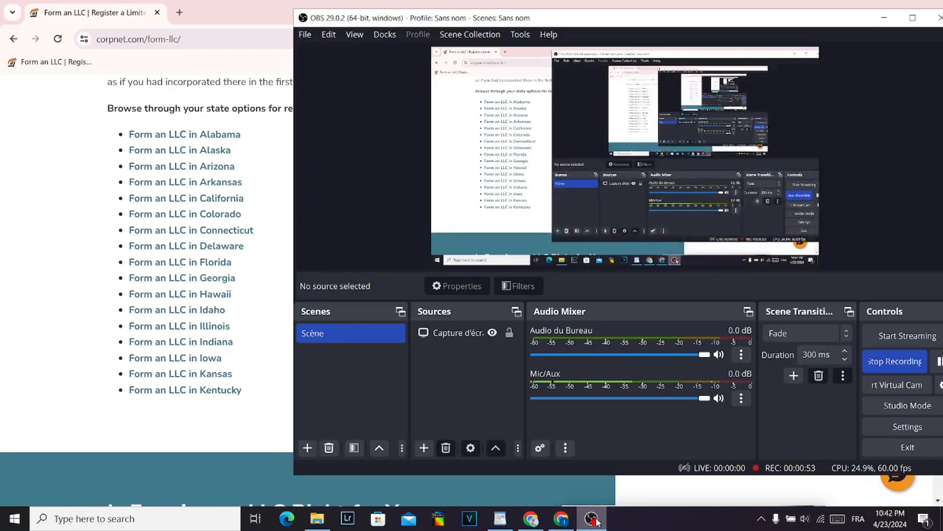